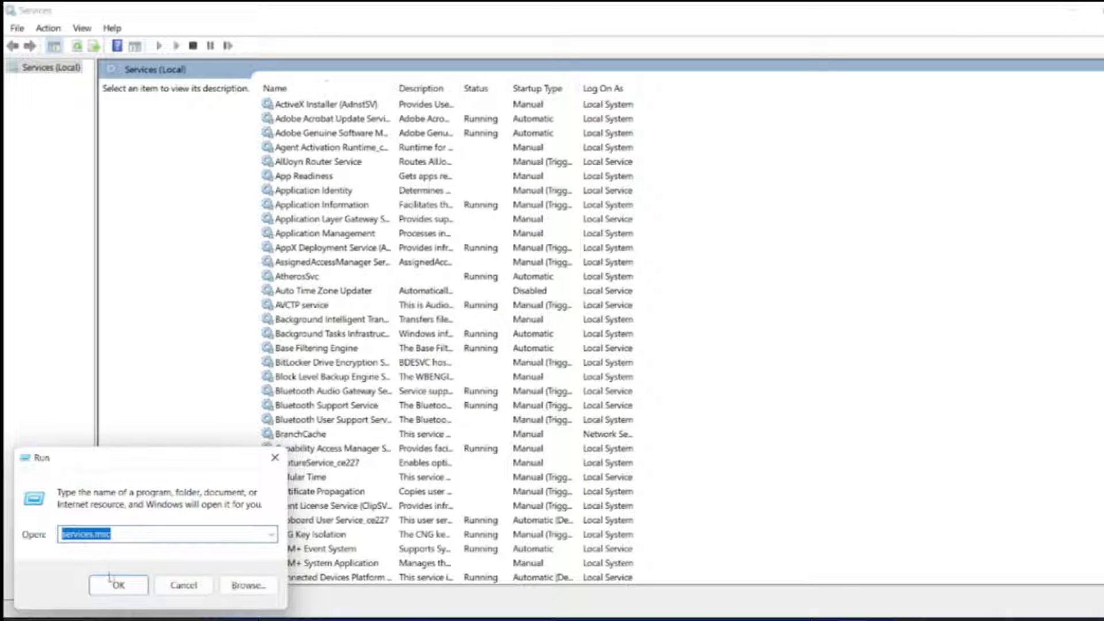
Confirm the services.msc Run command and browse the local services list.
{"action": "left_click", "coordinate": [117, 585]}
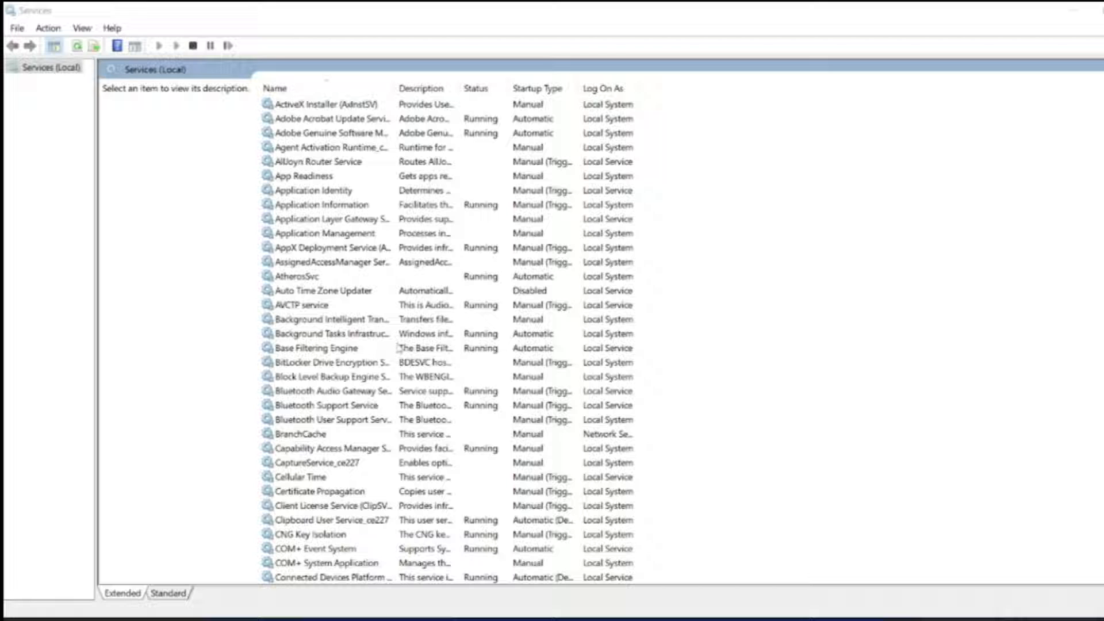
{"action": "scroll", "scroll_direction": "down", "scroll_amount": 3}
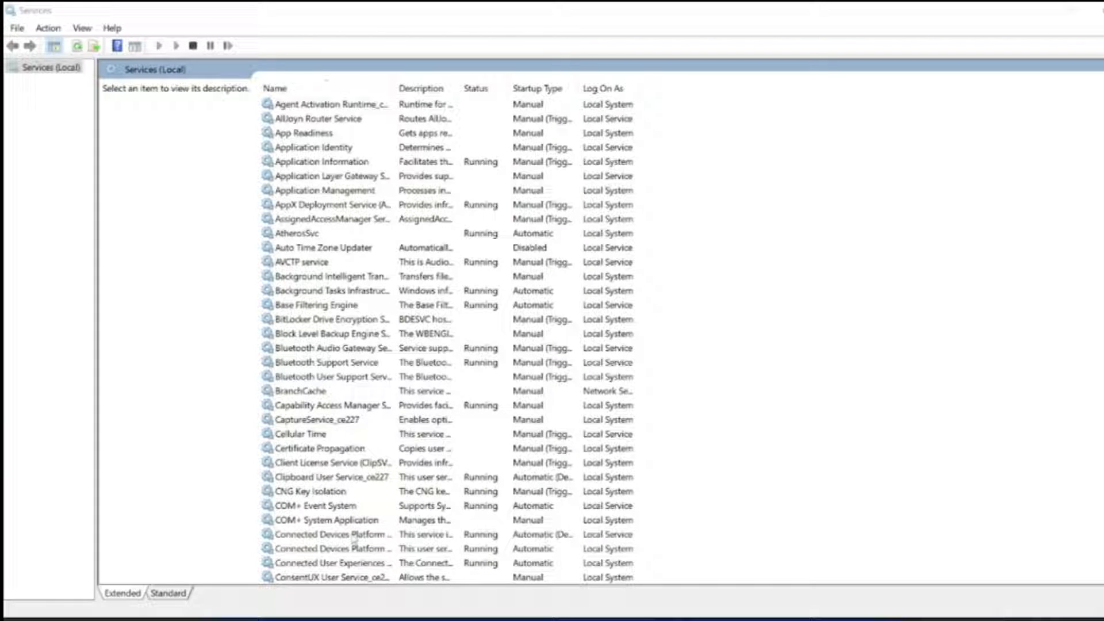
Stop Connected Devices Platform Service from its context menu and dismiss the Service Control notice.
{"action": "left_click", "coordinate": [331, 533]}
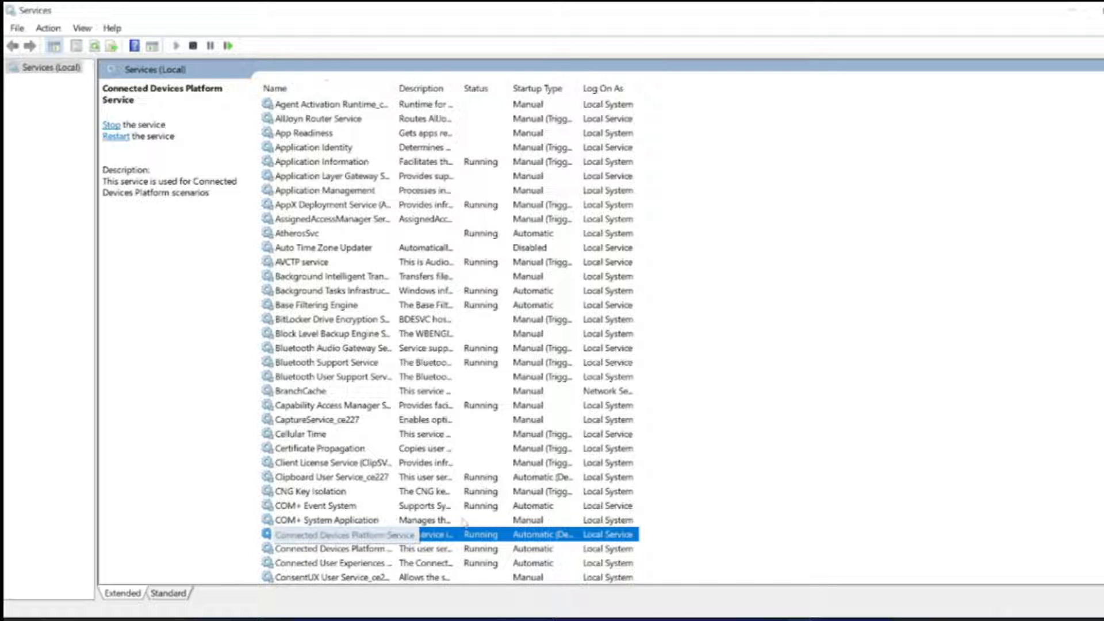
{"action": "right_click", "coordinate": [345, 533]}
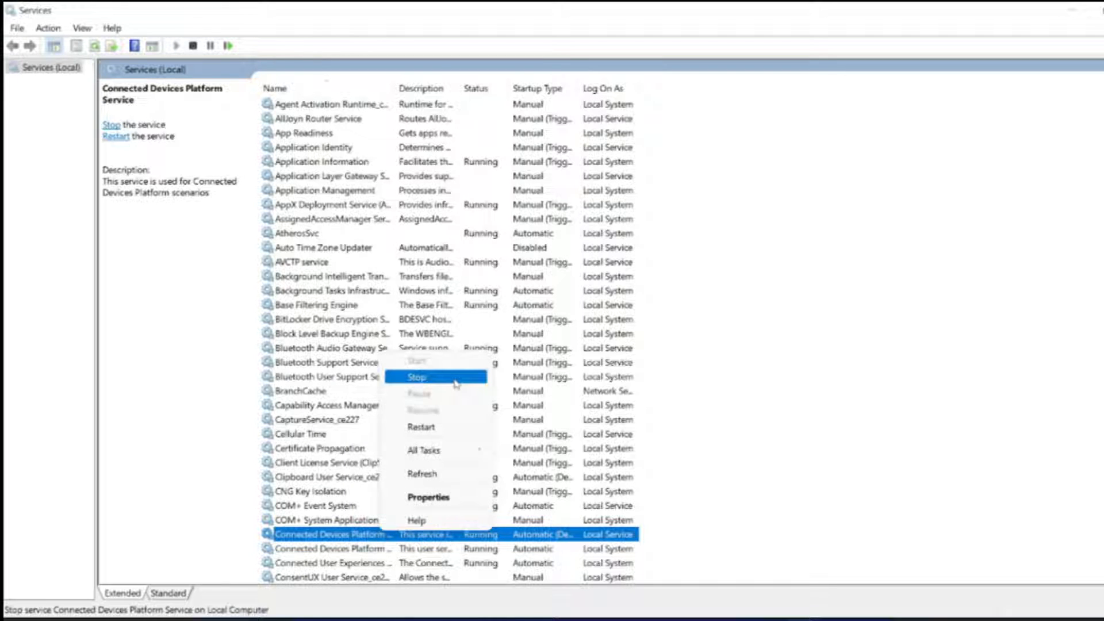
{"action": "left_click", "coordinate": [416, 377]}
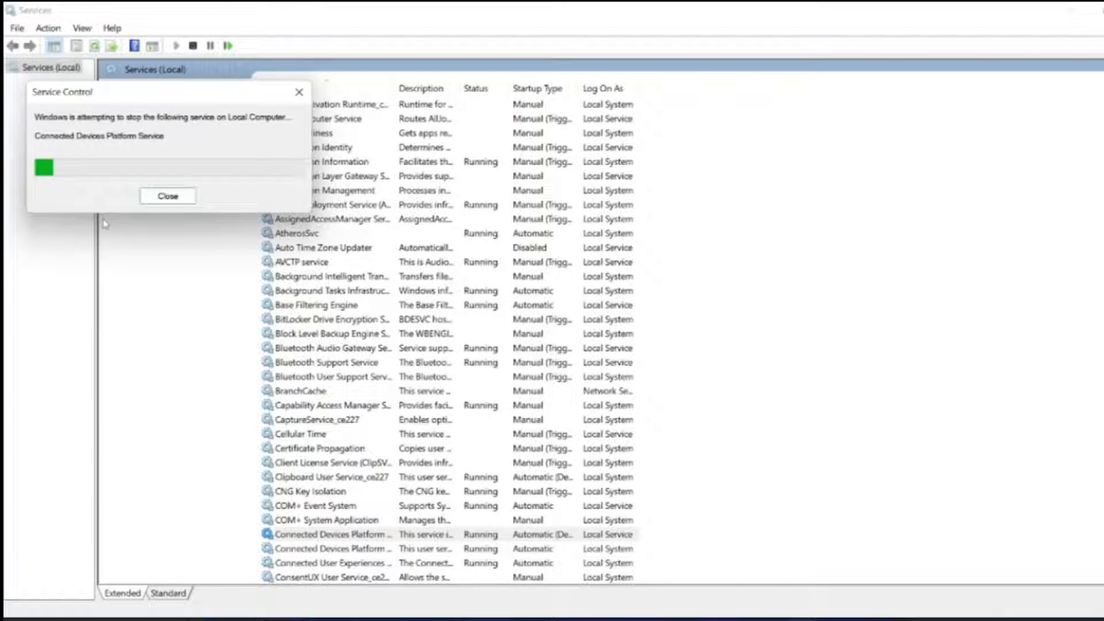
{"action": "left_click", "coordinate": [168, 196]}
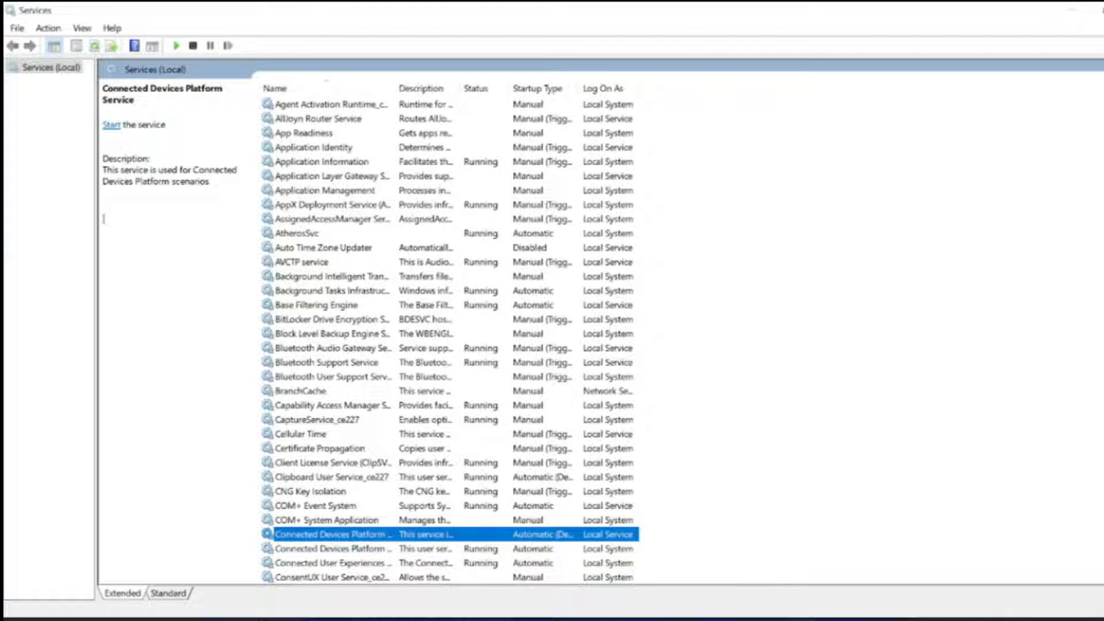
{"action": "scroll", "scroll_direction": "down", "scroll_amount": 3}
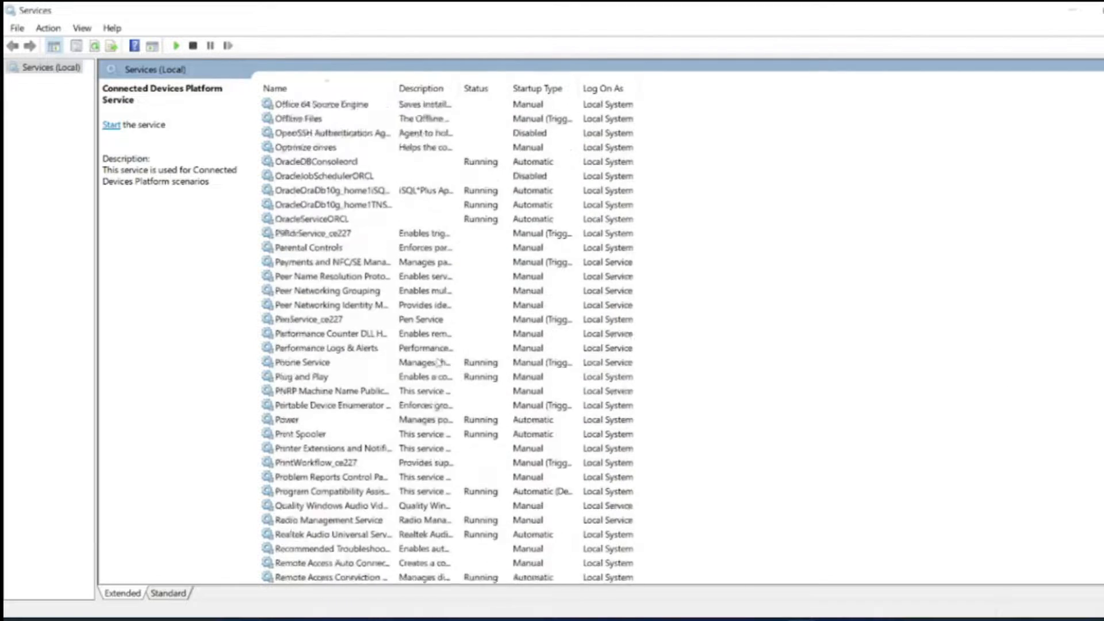
{"action": "scroll", "scroll_direction": "down", "scroll_amount": 3}
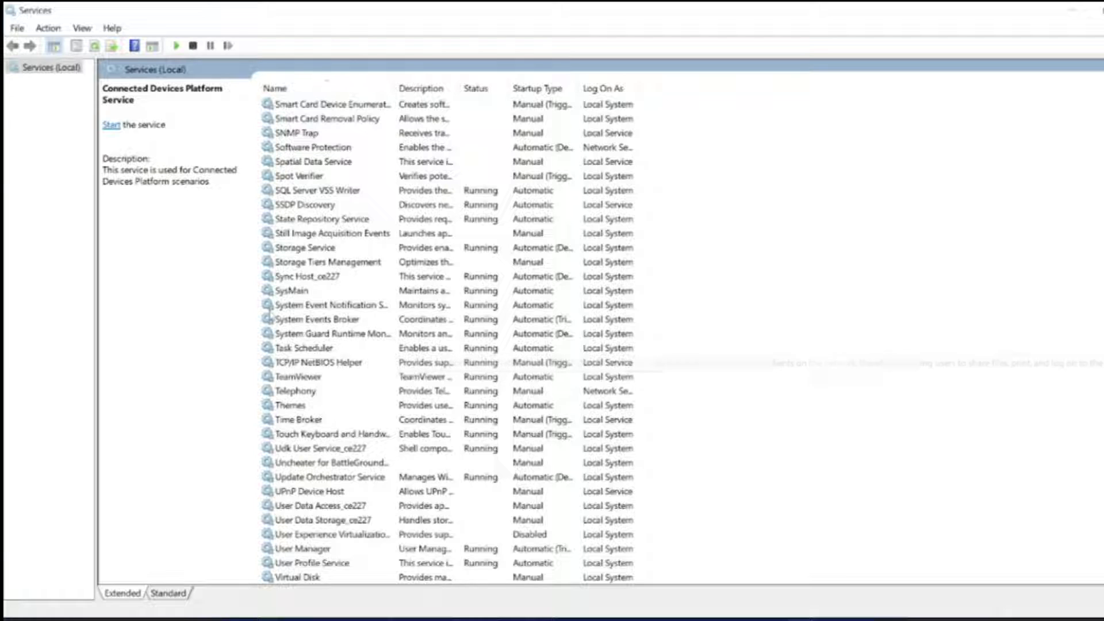
Stop the SysMain service from its context menu and dismiss the Service Control notice.
{"action": "left_click", "coordinate": [288, 289]}
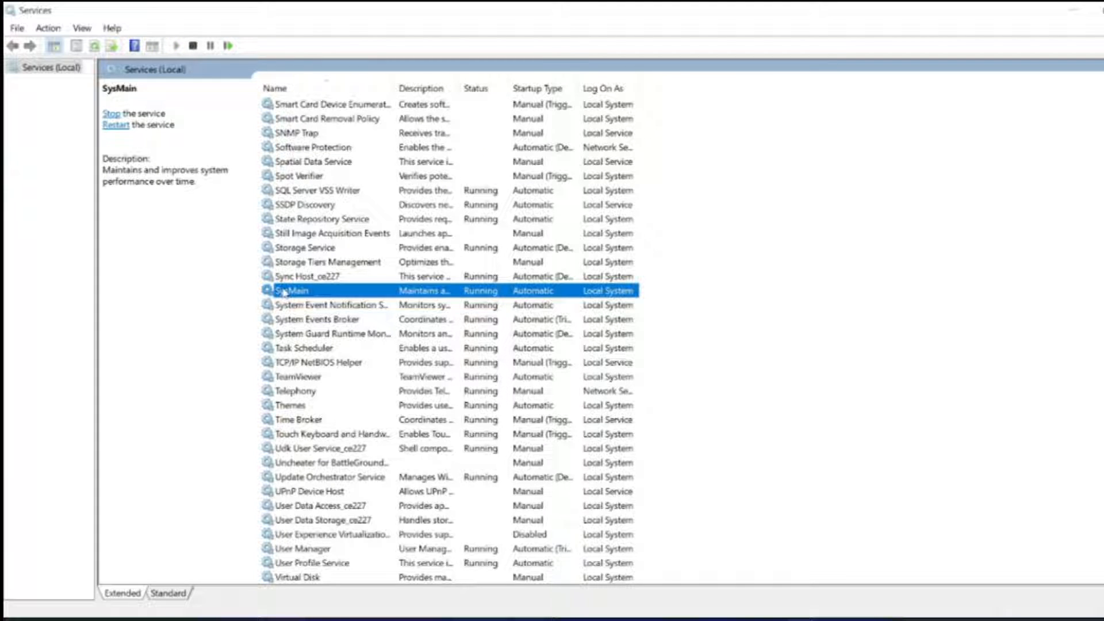
{"action": "right_click", "coordinate": [292, 289]}
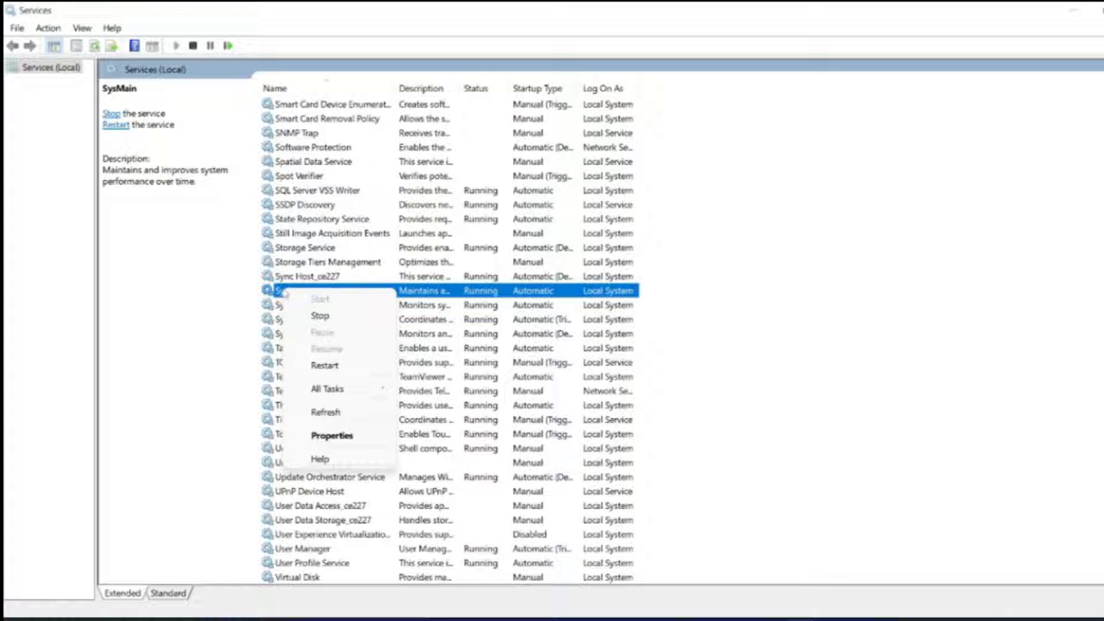
{"action": "left_click", "coordinate": [319, 315]}
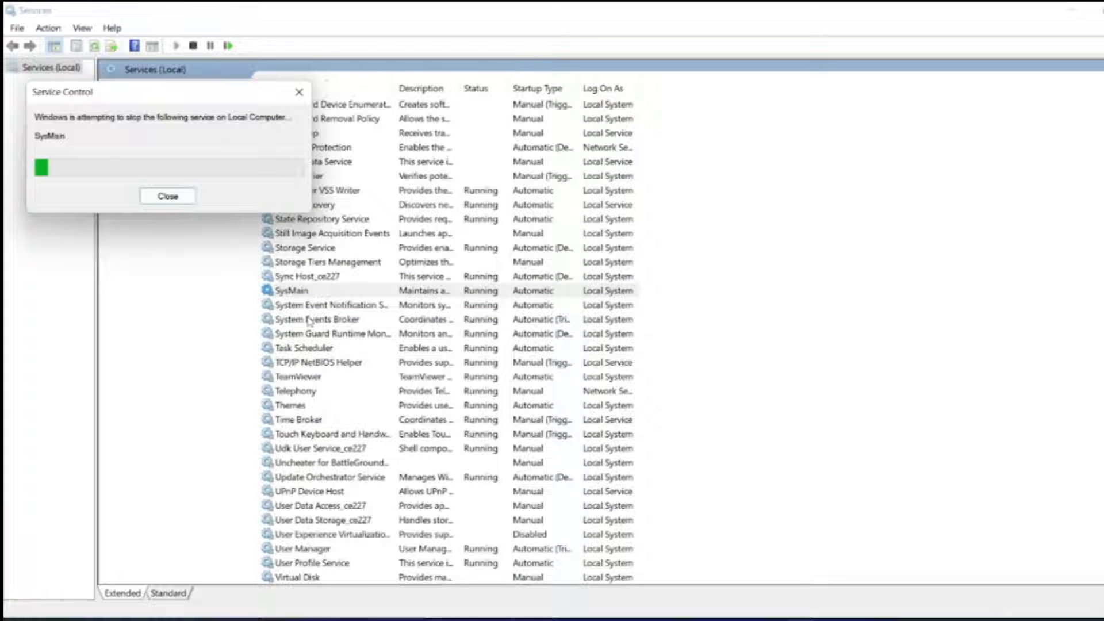
{"action": "left_click", "coordinate": [168, 195]}
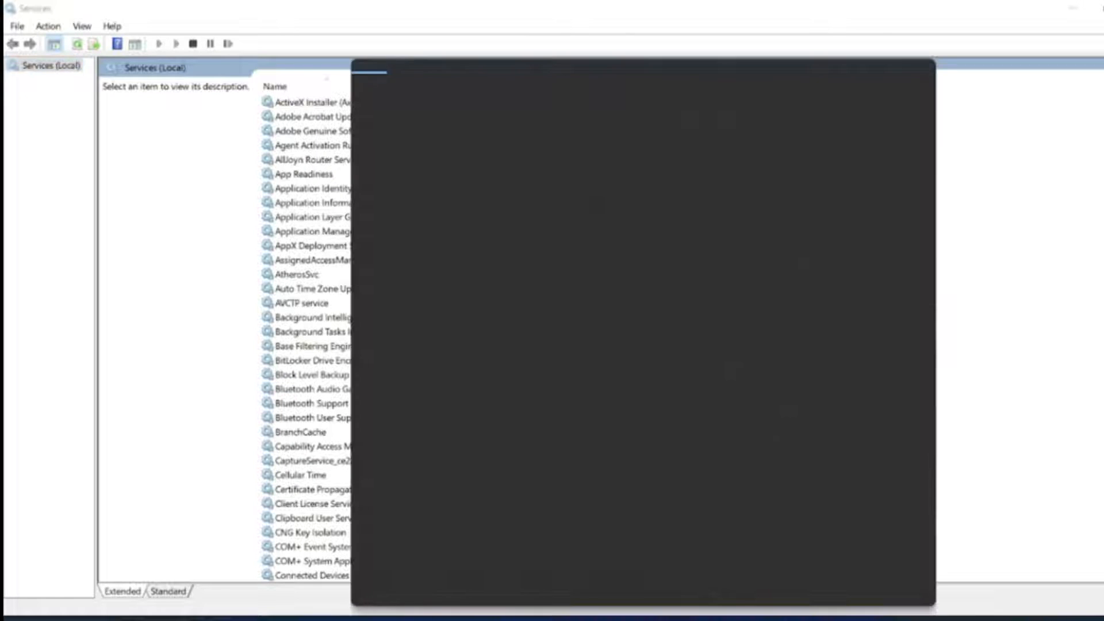
{"action": "mouse_move", "coordinate": [635, 337]}
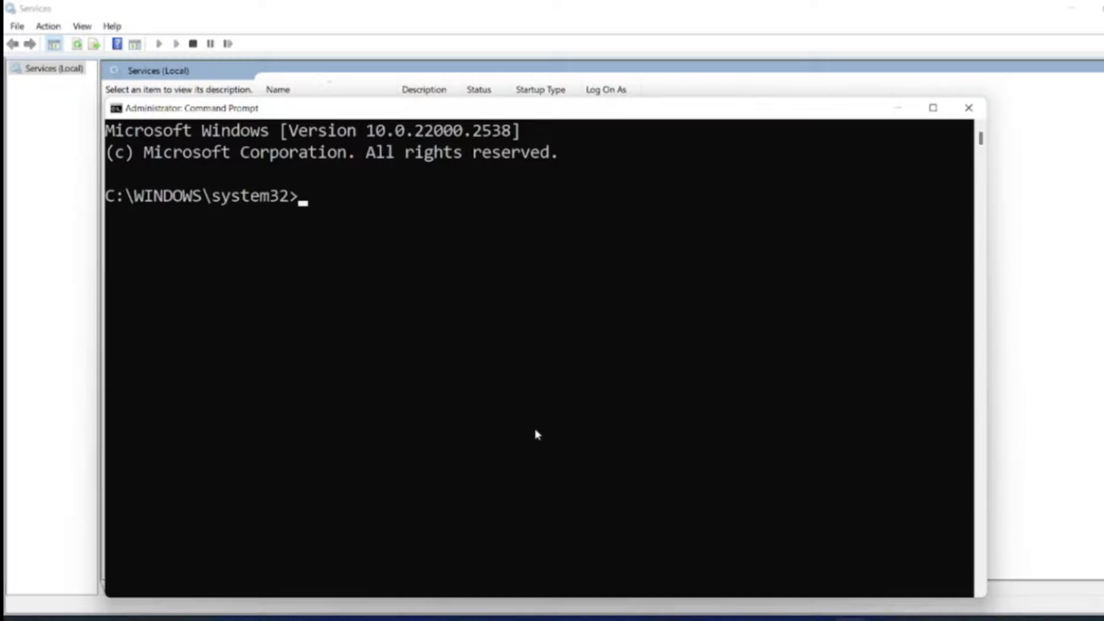
Run sfc /scannow at the admin prompt to begin the system file check.
{"action": "type", "text": "sfc /s"}
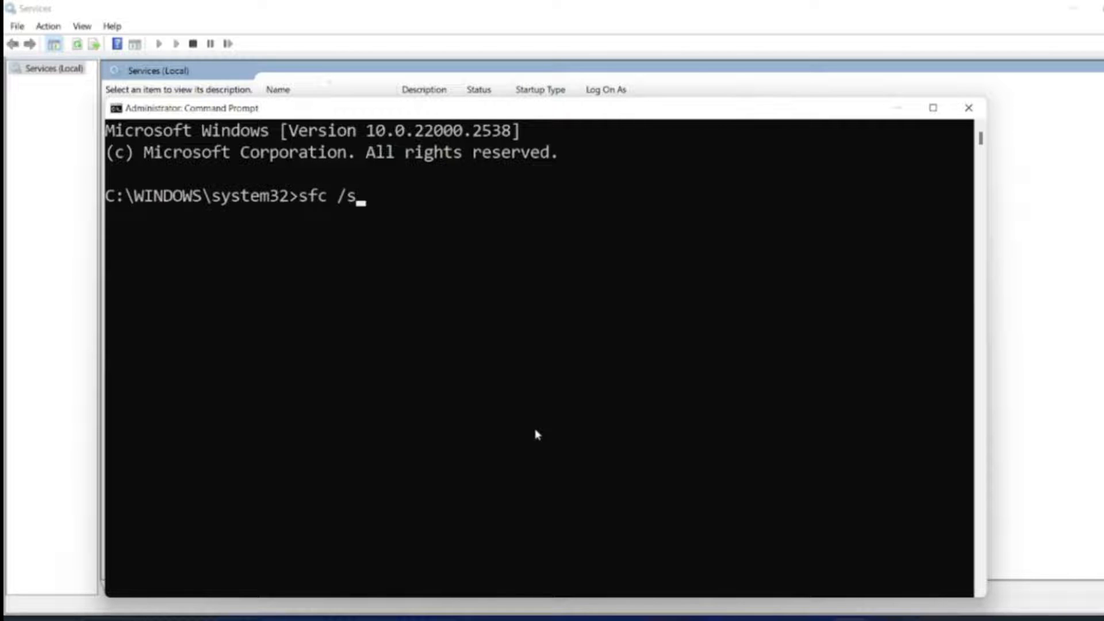
{"action": "type", "text": "ca"}
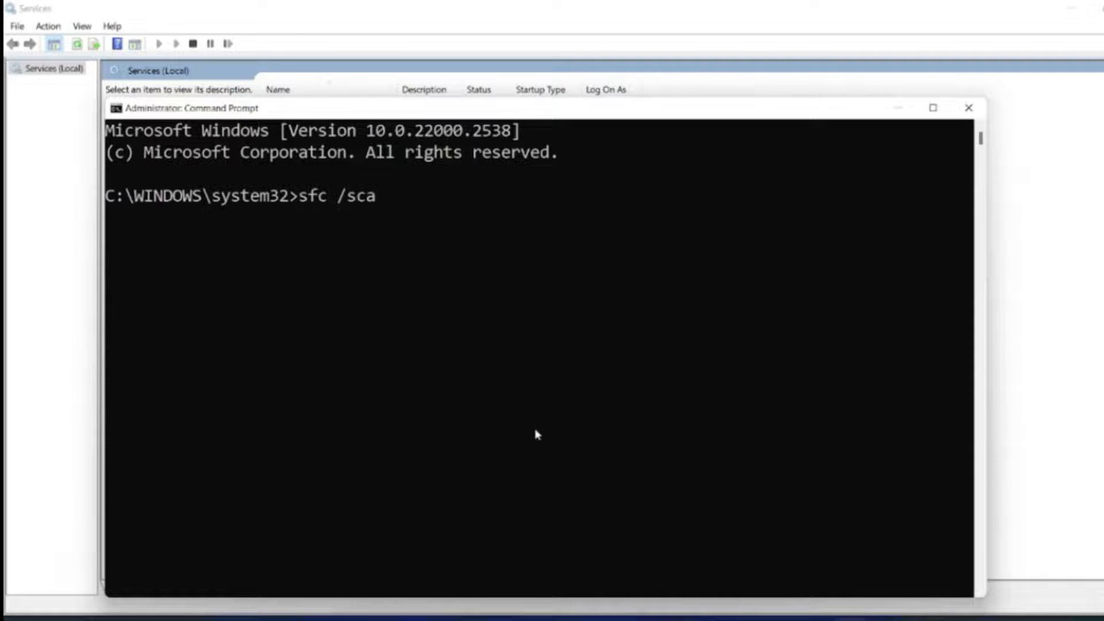
{"action": "type", "text": "nnow"}
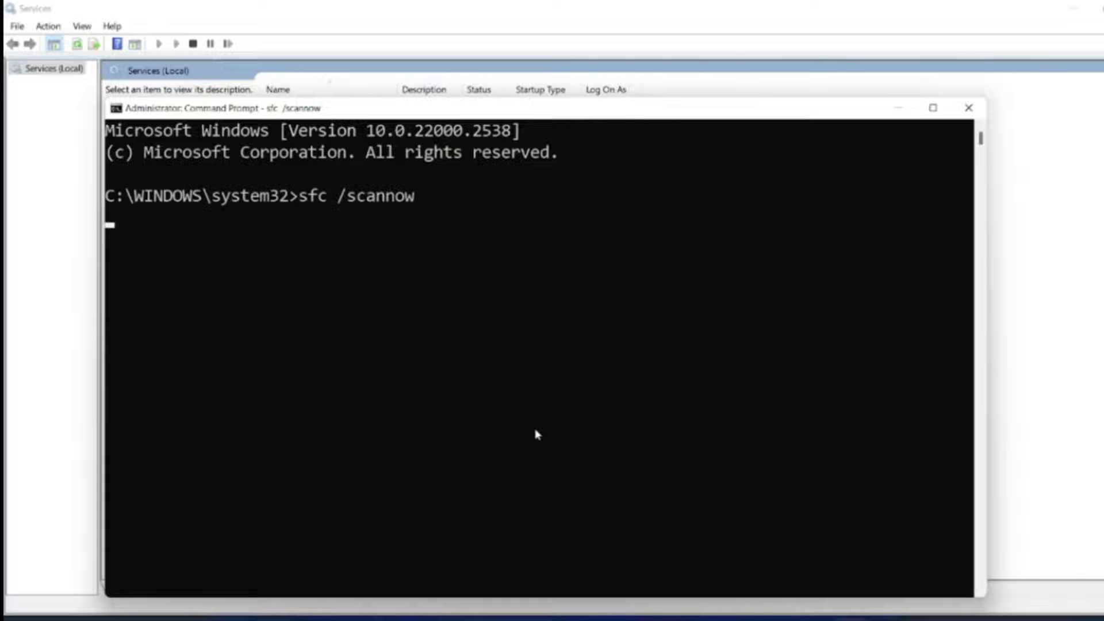
{"action": "key", "text": "enter"}
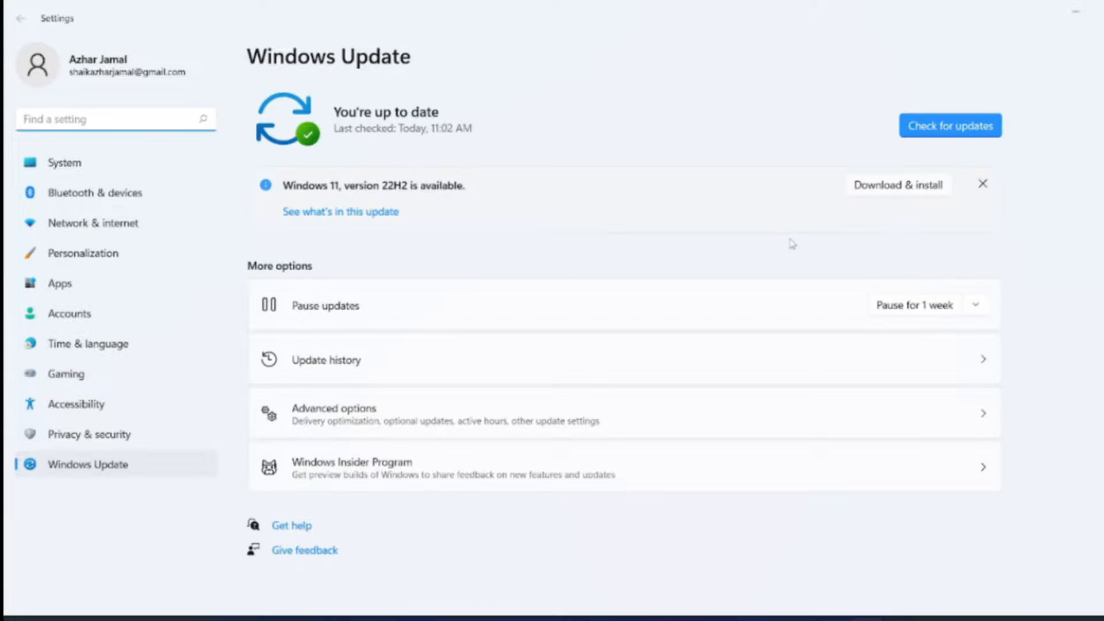
{"action": "mouse_move", "coordinate": [224, 237]}
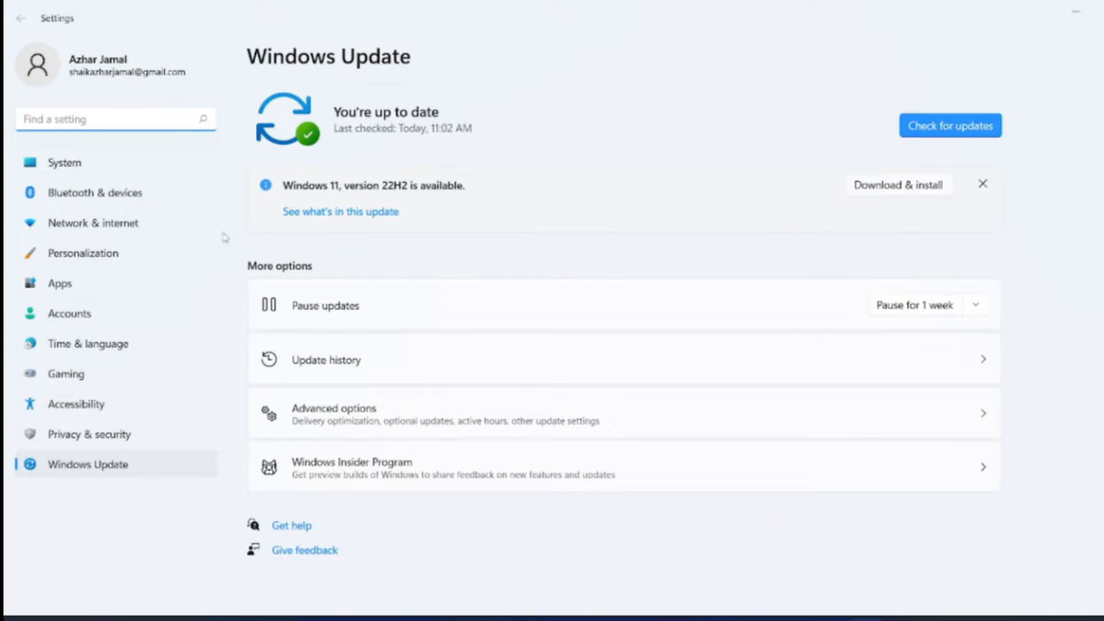
{"action": "mouse_move", "coordinate": [805, 92]}
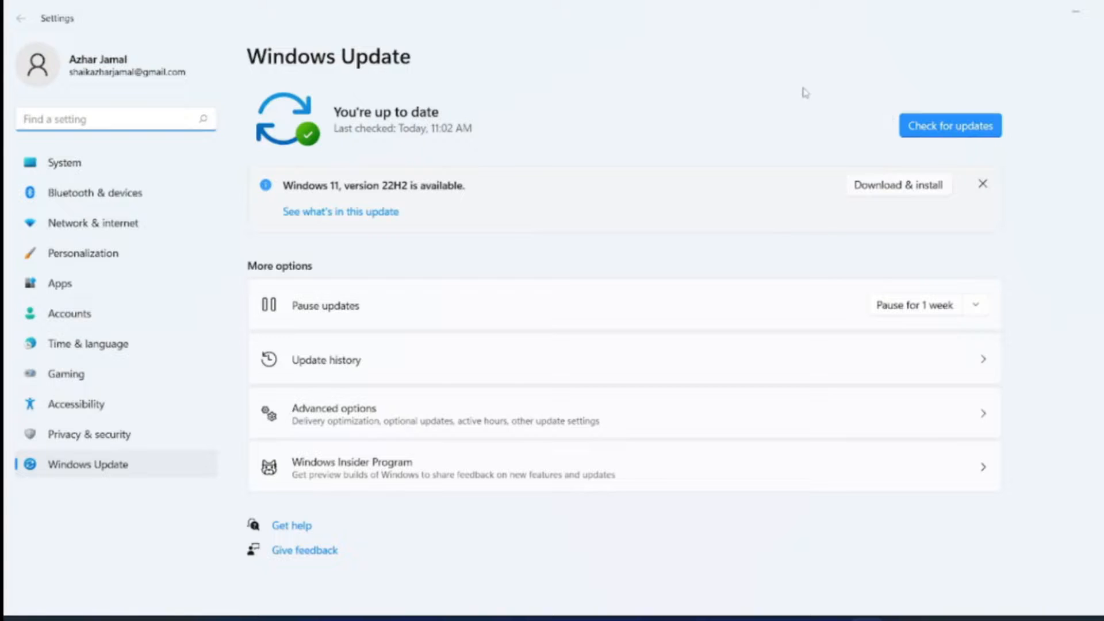